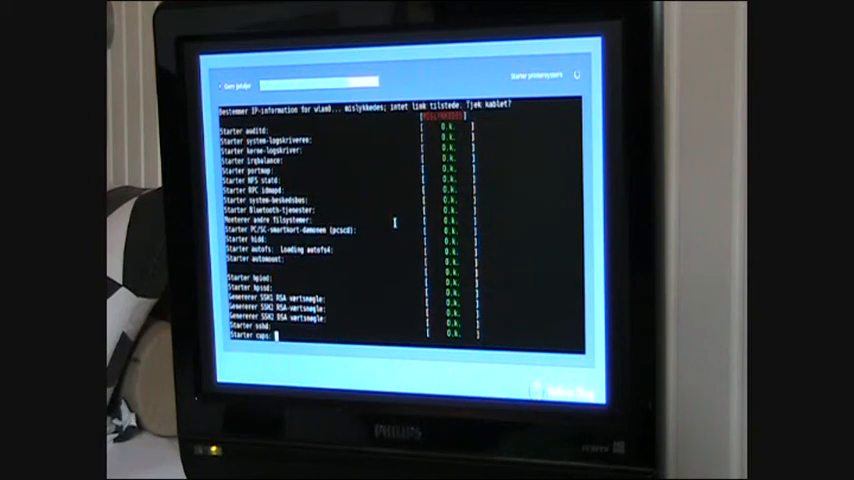
Step: Scroll the boot console while services start, until the Velkommen screen loads
scroll(down, 3)
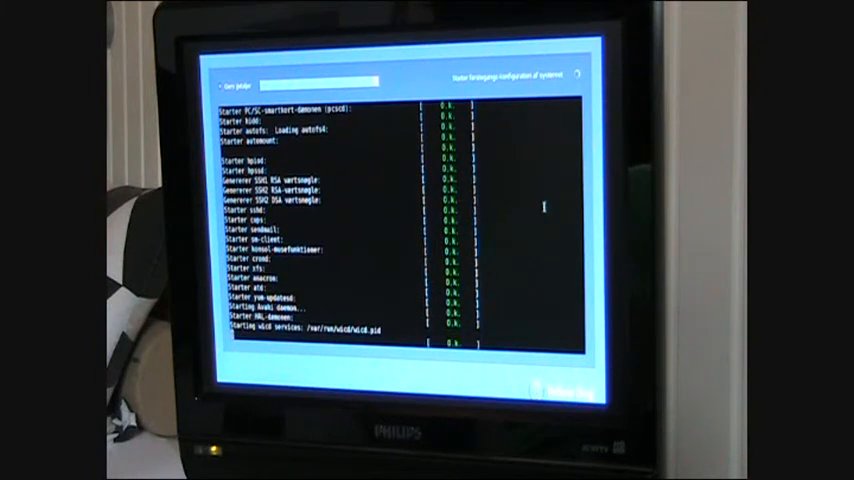
scroll(down, 3)
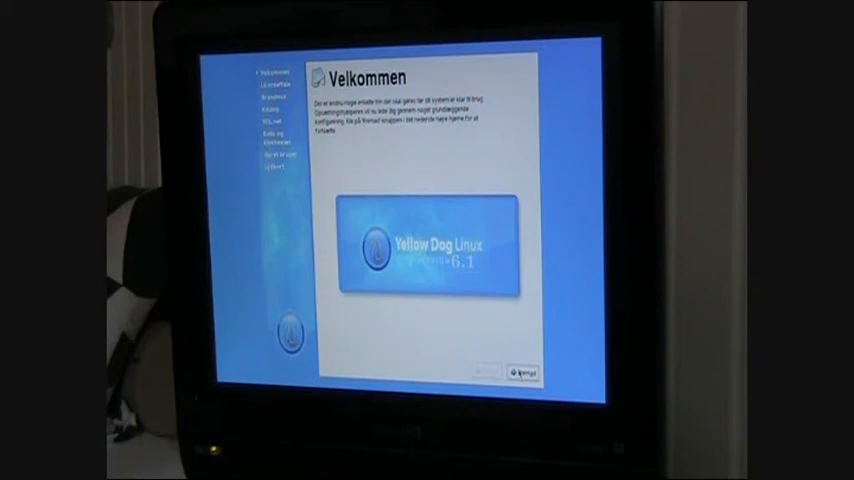
Step: Leave the welcome screen and accept the license agreement ('Ja, jeg godkender licensaftalen')
click(520, 372)
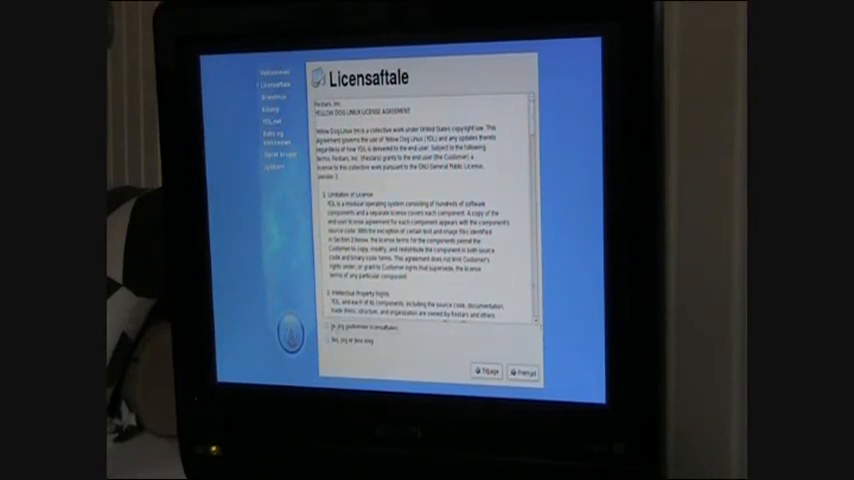
click(519, 371)
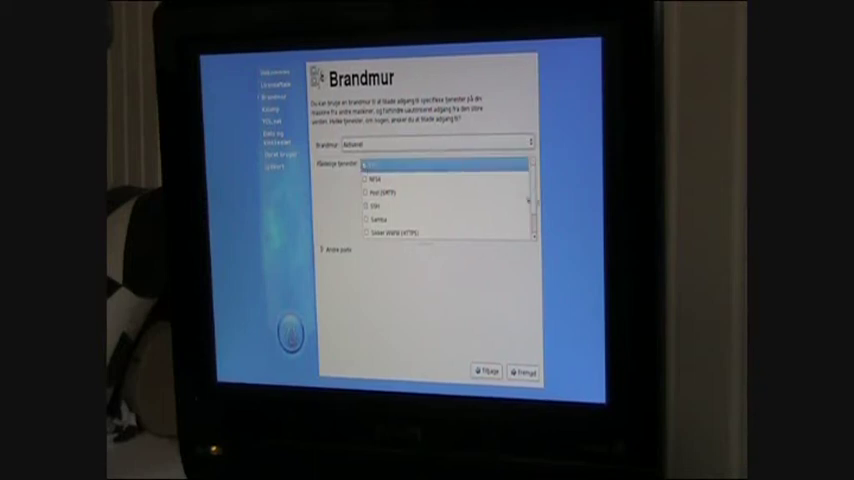
Step: Review the Pålidelige tjenester list with the firewall left set to Aktiveret
scroll(down, 3)
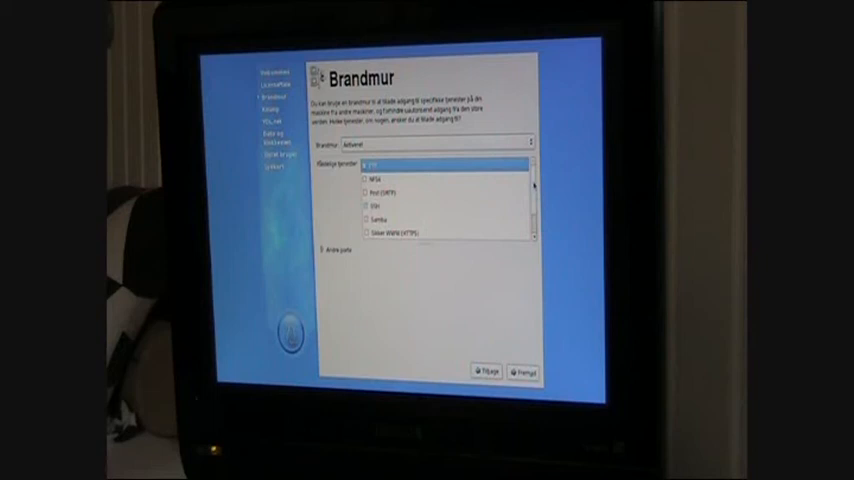
scroll(down, 3)
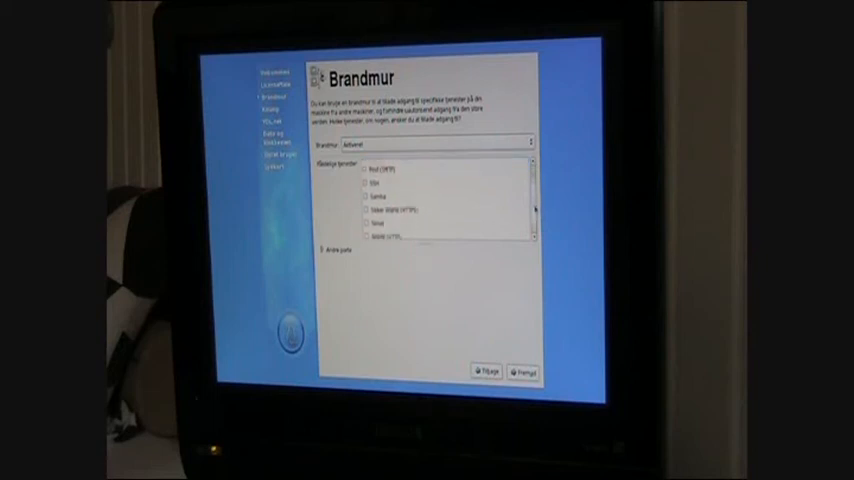
scroll(up, 3)
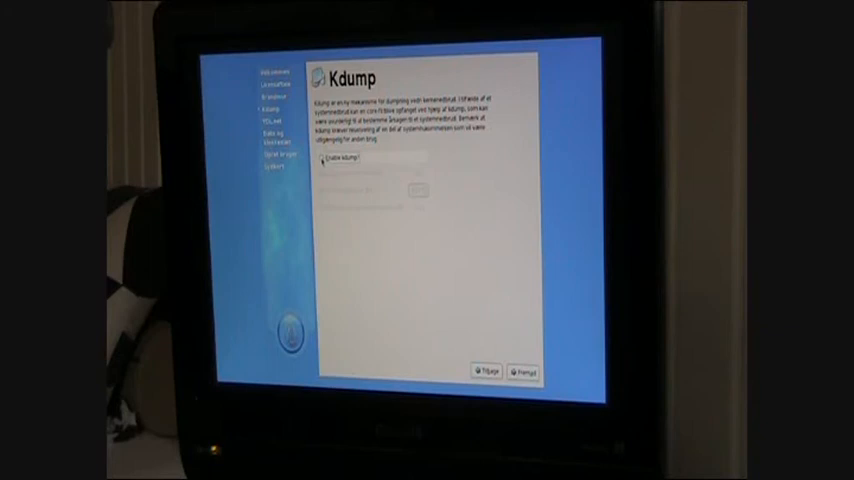
Step: Enable kdump, continue, and dismiss the insufficient memory error
click(322, 158)
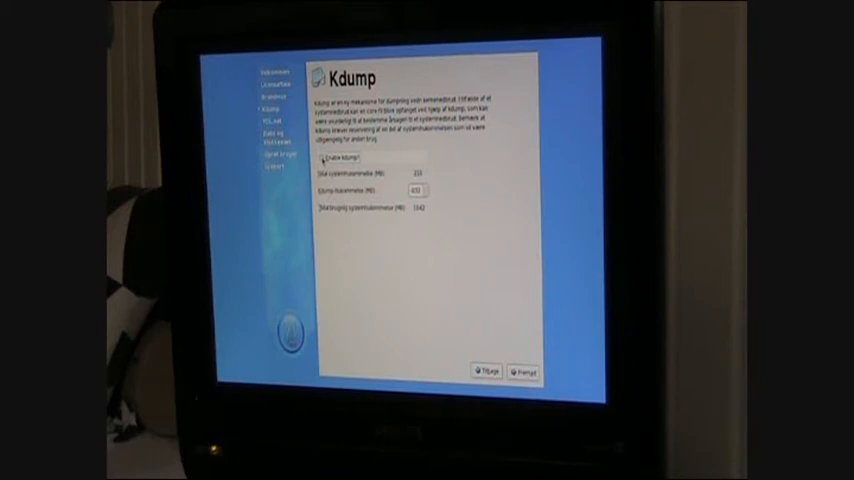
click(320, 158)
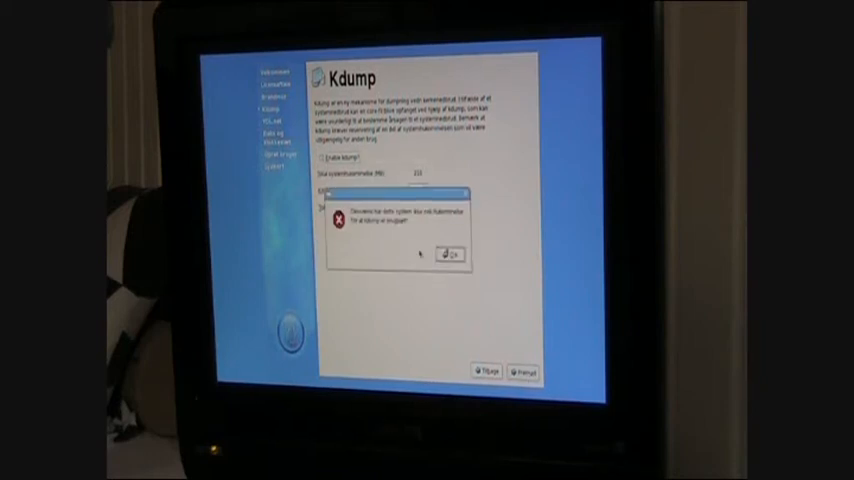
click(449, 254)
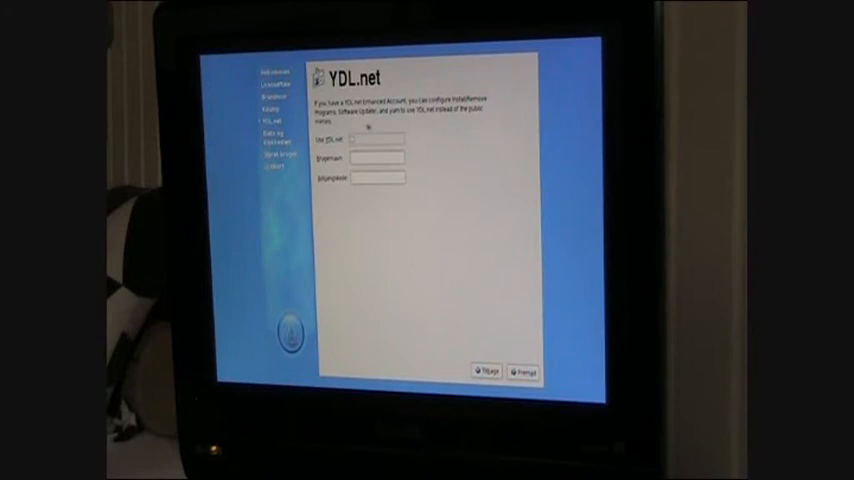
Step: Click the Brugernavn field and Use YDL.net checkbox, leaving the YDL.net account empty
click(355, 139)
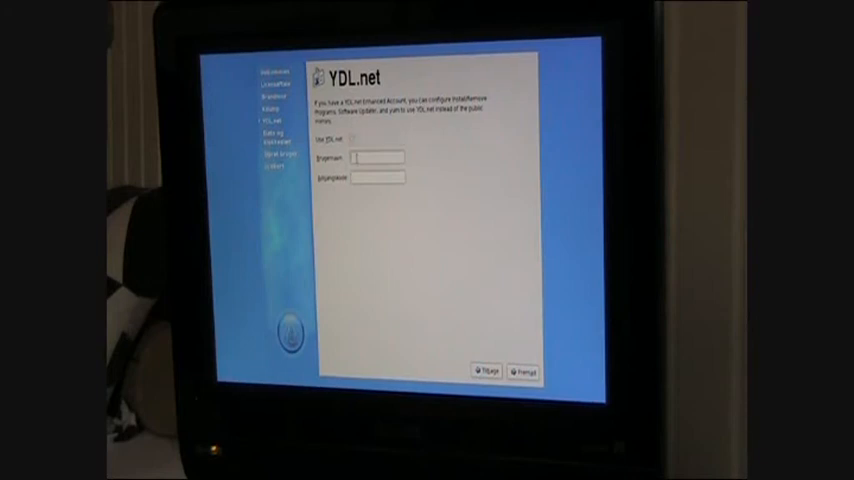
click(353, 139)
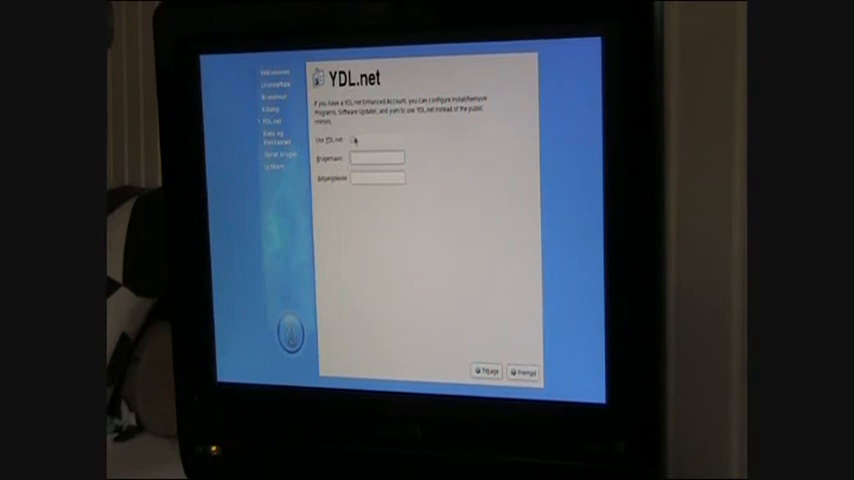
click(355, 140)
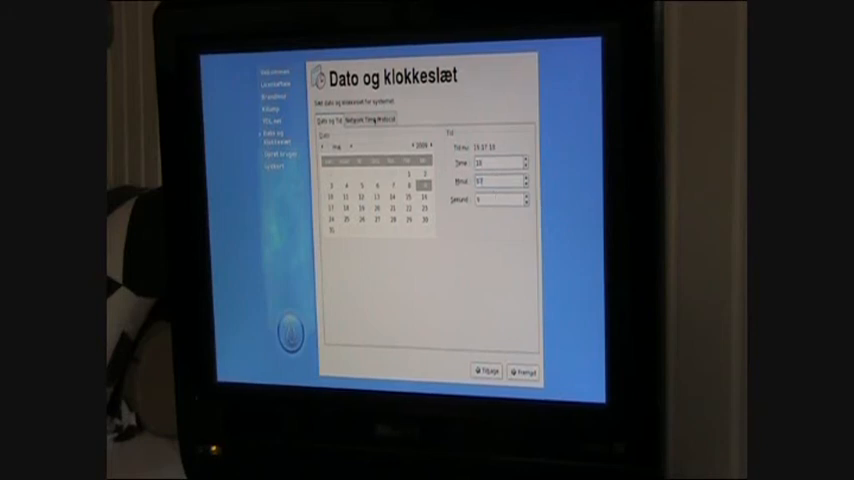
Step: Show the Network Time Protocol tab and toggle NTP synchronisation
click(370, 120)
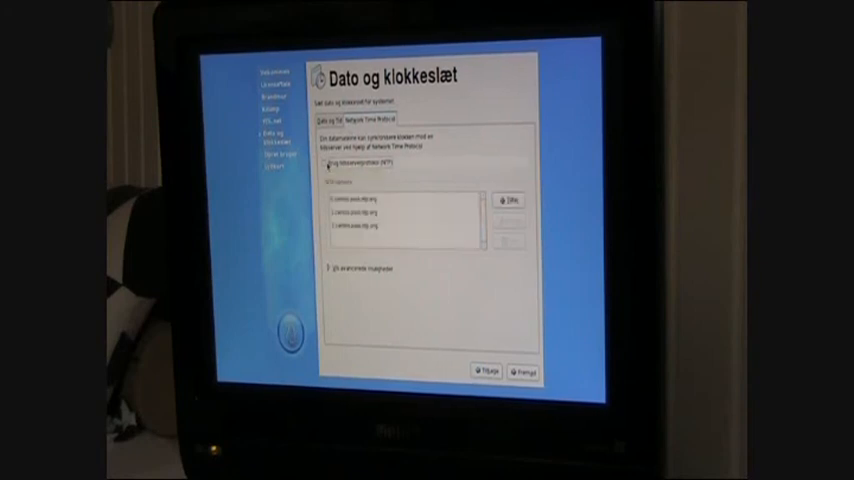
click(510, 200)
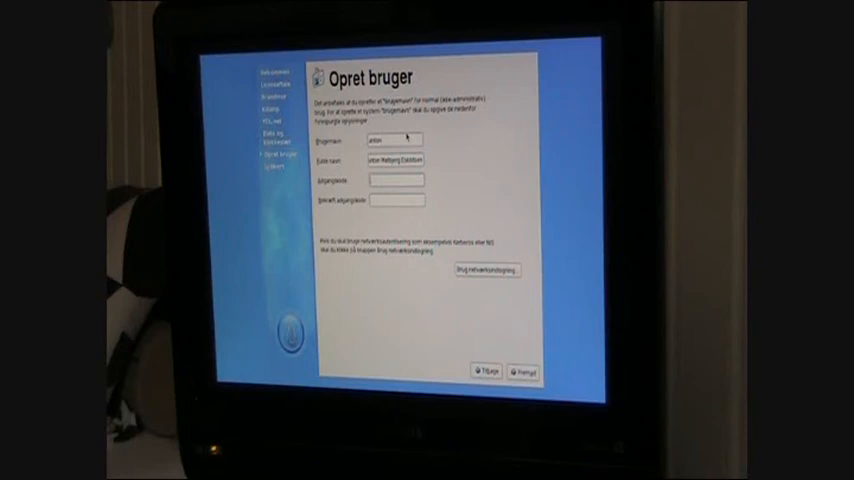
Step: Enter the username, full name and password for the new user, then continue
text(a)
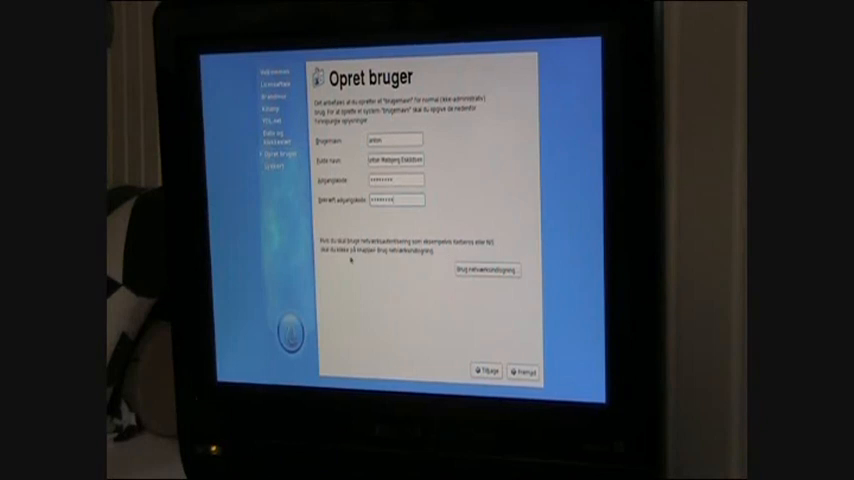
click(524, 371)
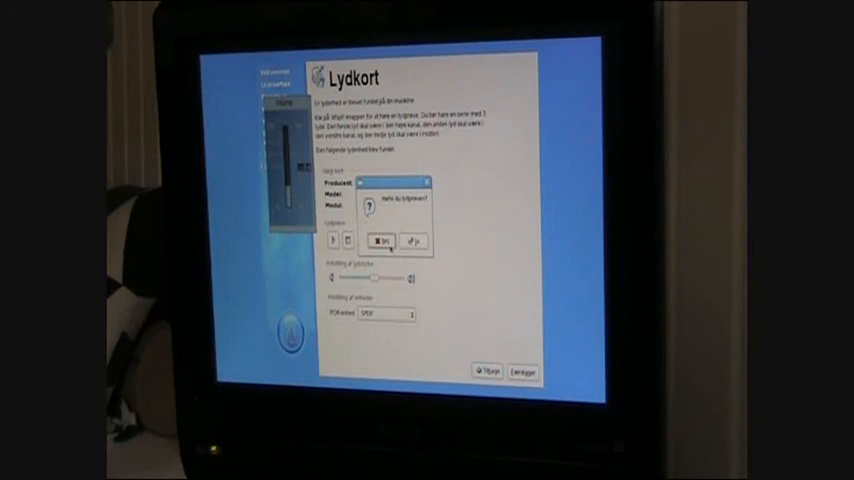
Step: Answer Nej to 'Hørte du lydprøven?' and dismiss the sound error with OK
click(381, 241)
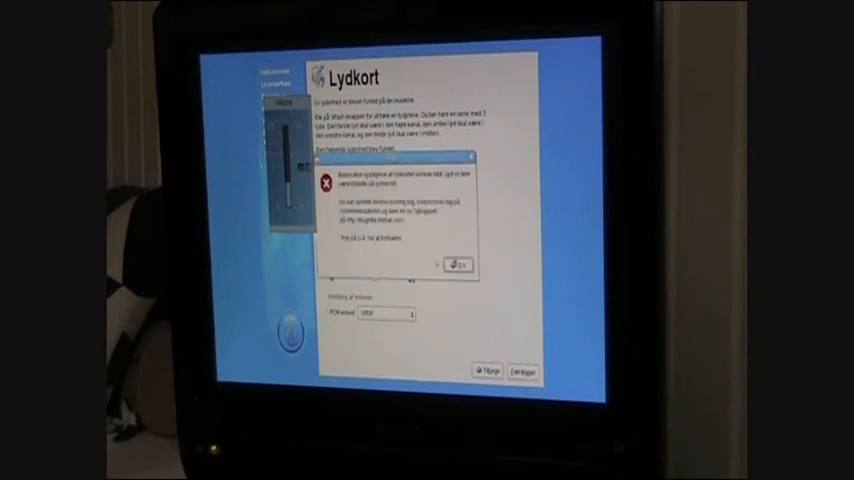
click(457, 264)
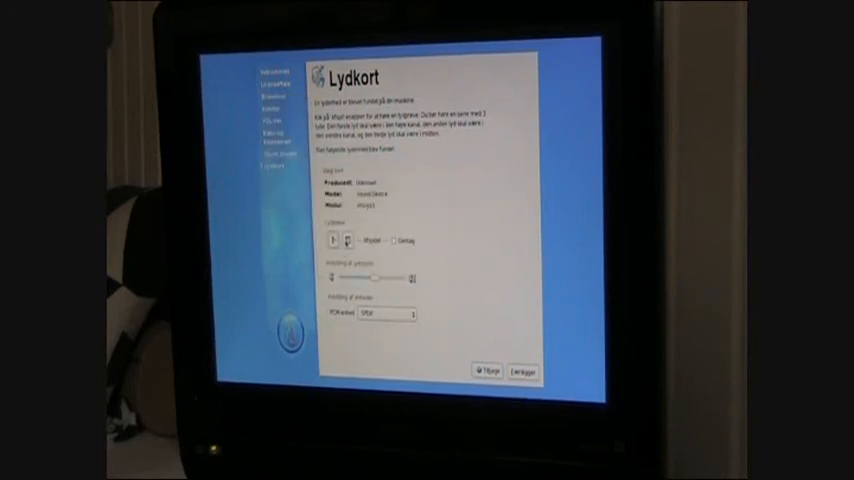